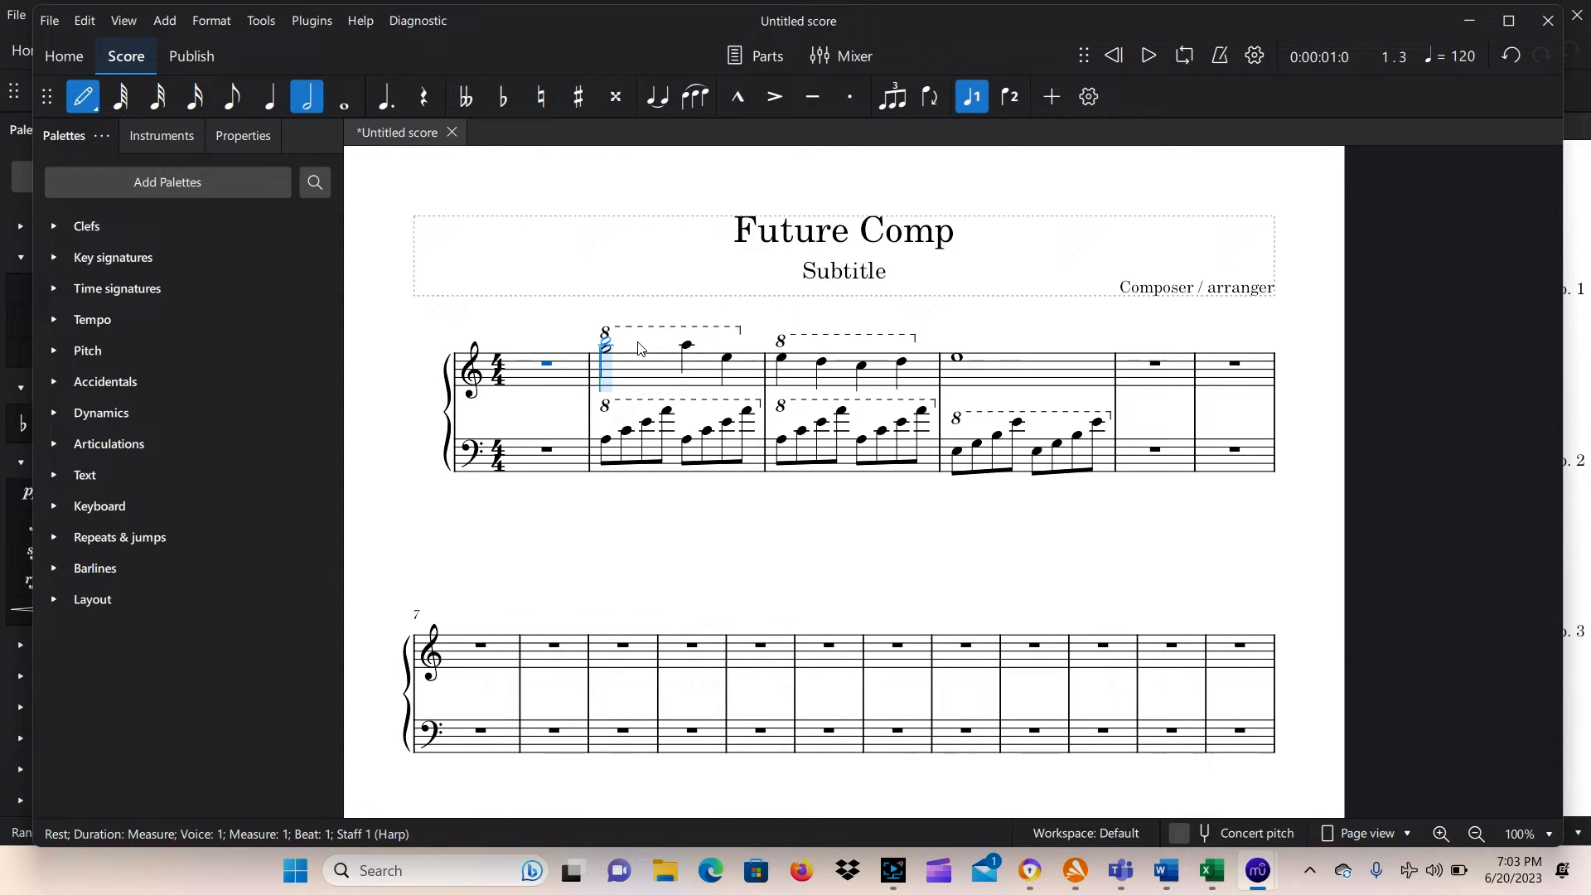
- Leave note entry with Escape and hold Shift ready for a range selection
key("Escape")
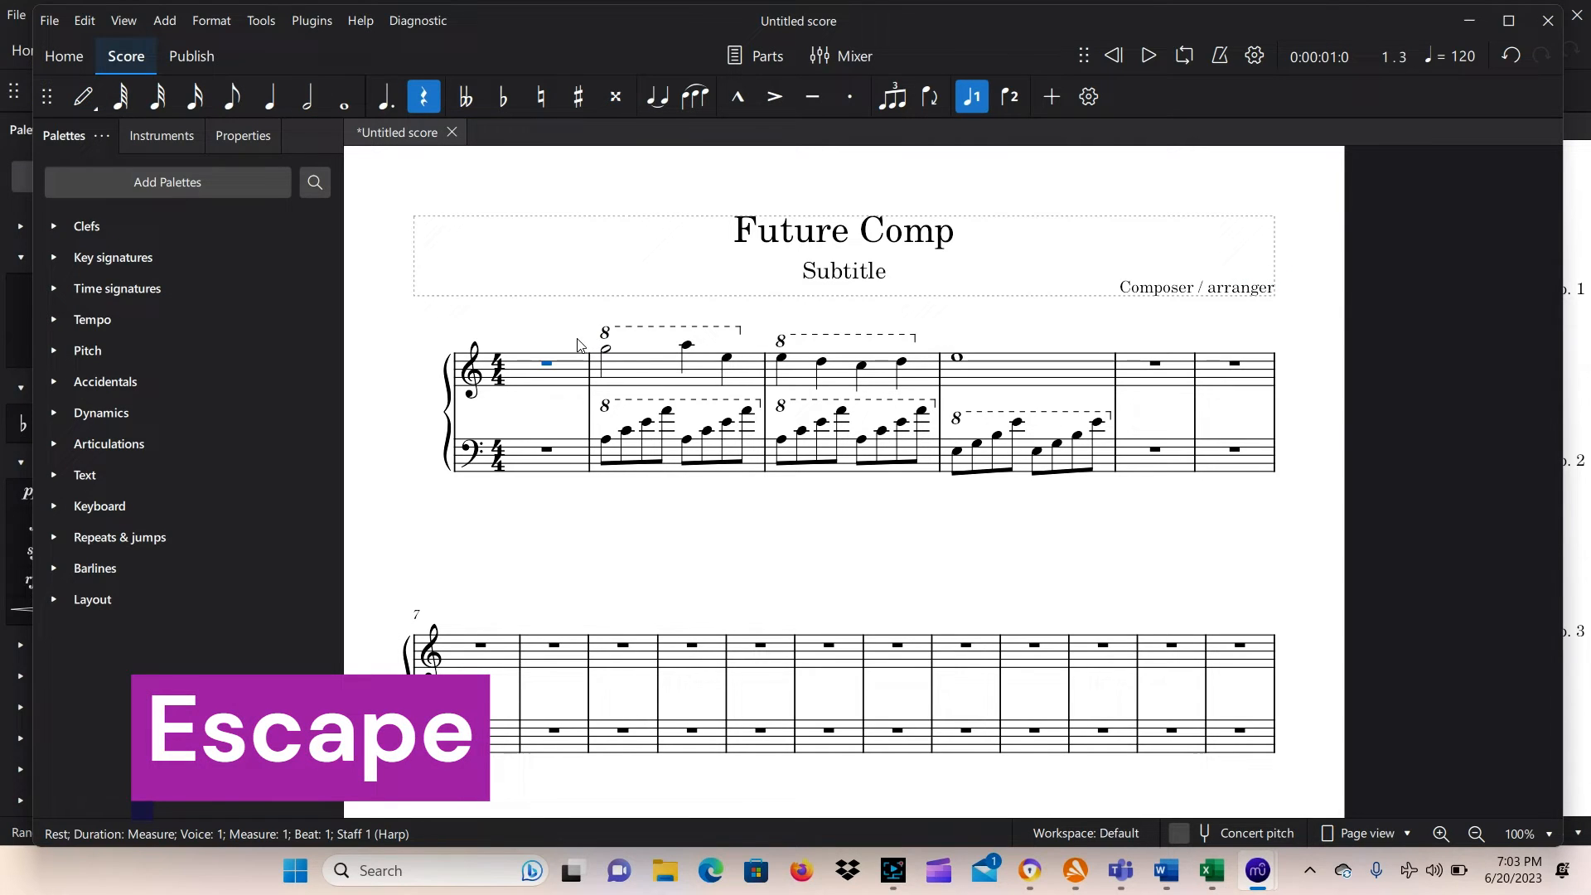
key("Escape")
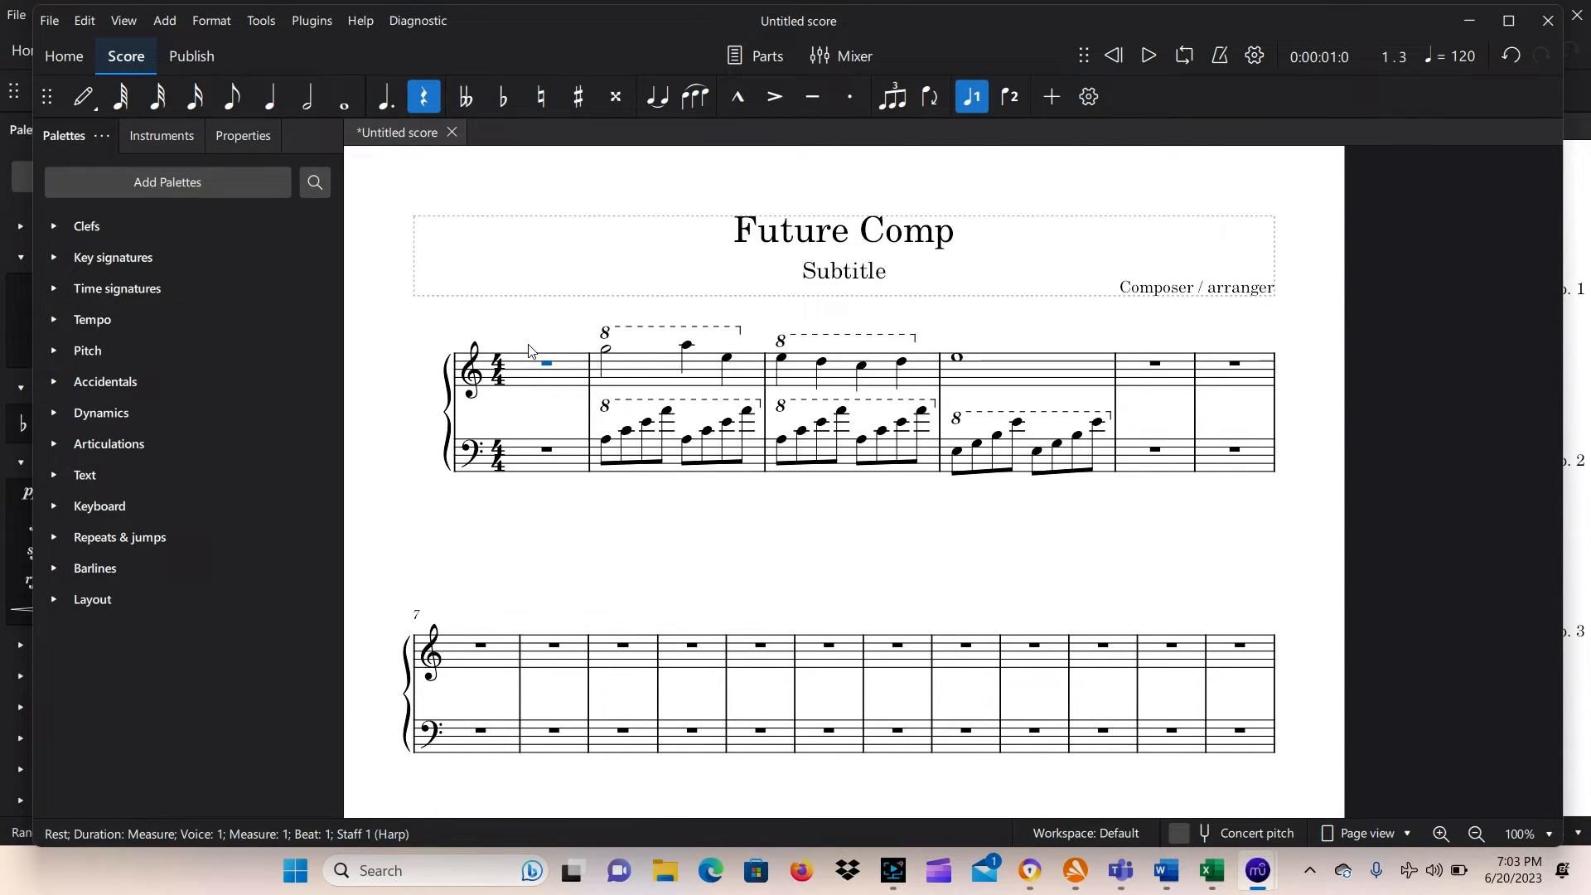
key("shift")
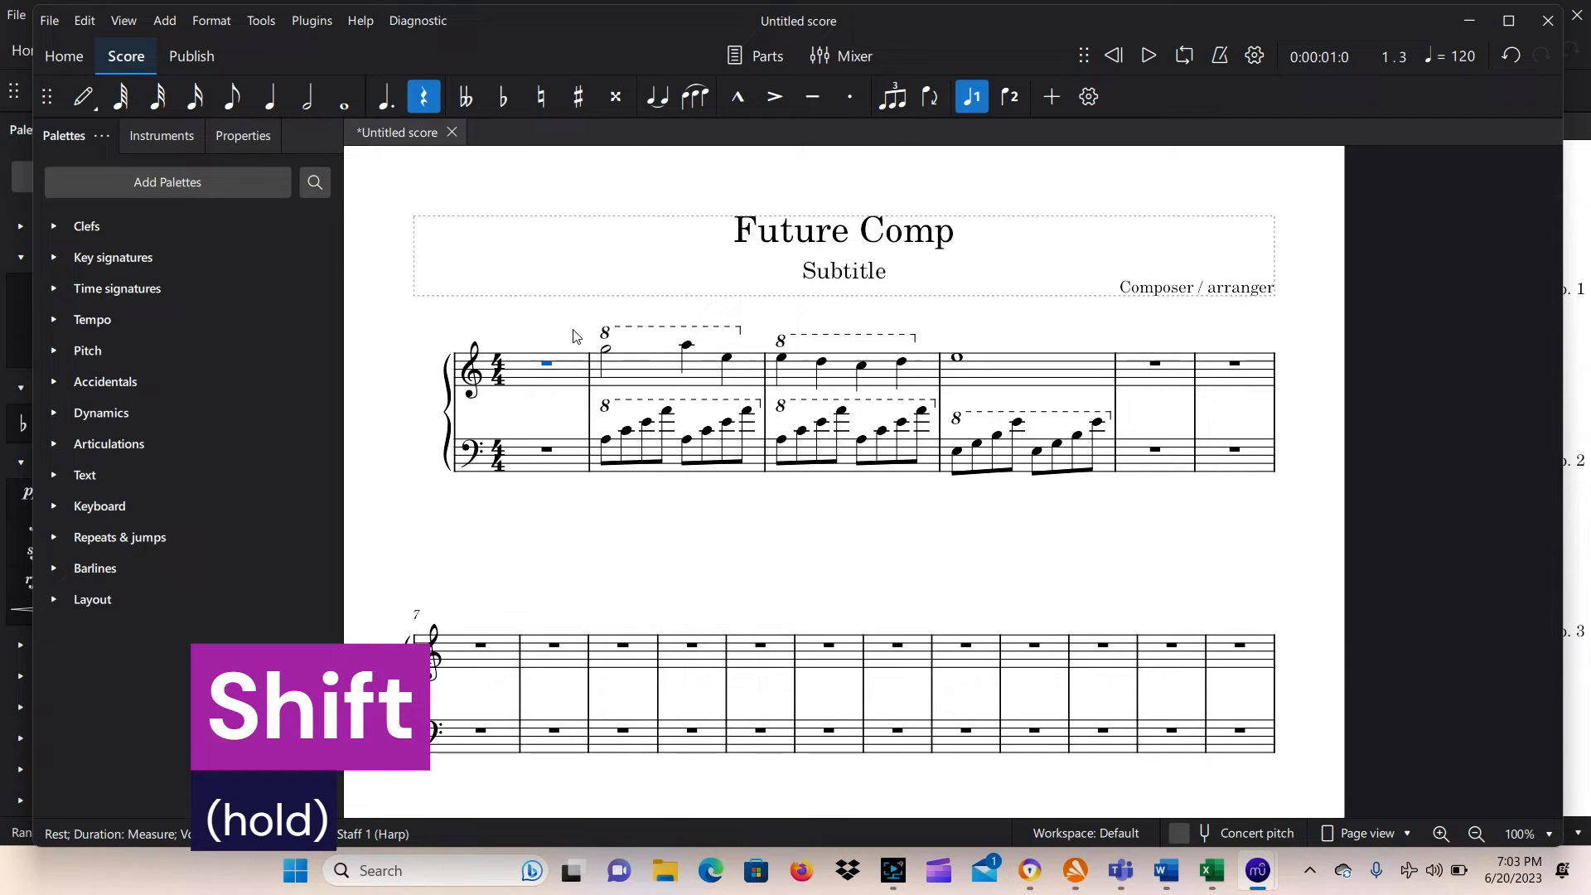
- Select measures 2–4 on both staves, copy, and paste starting at measure 5
left_click(604, 353)
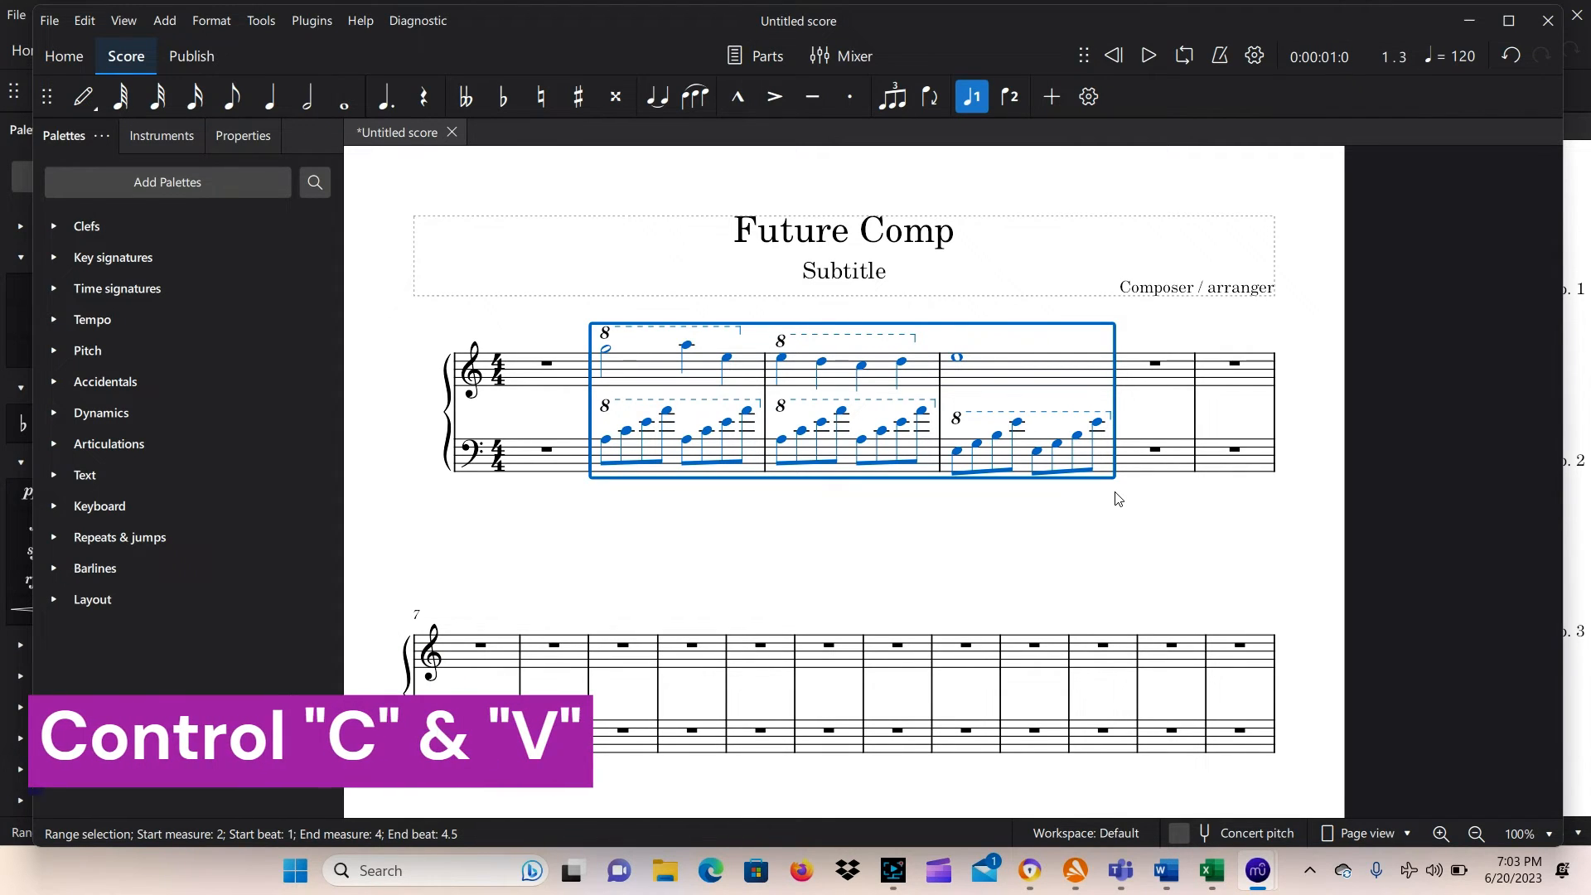
mouse_move(1133, 473)
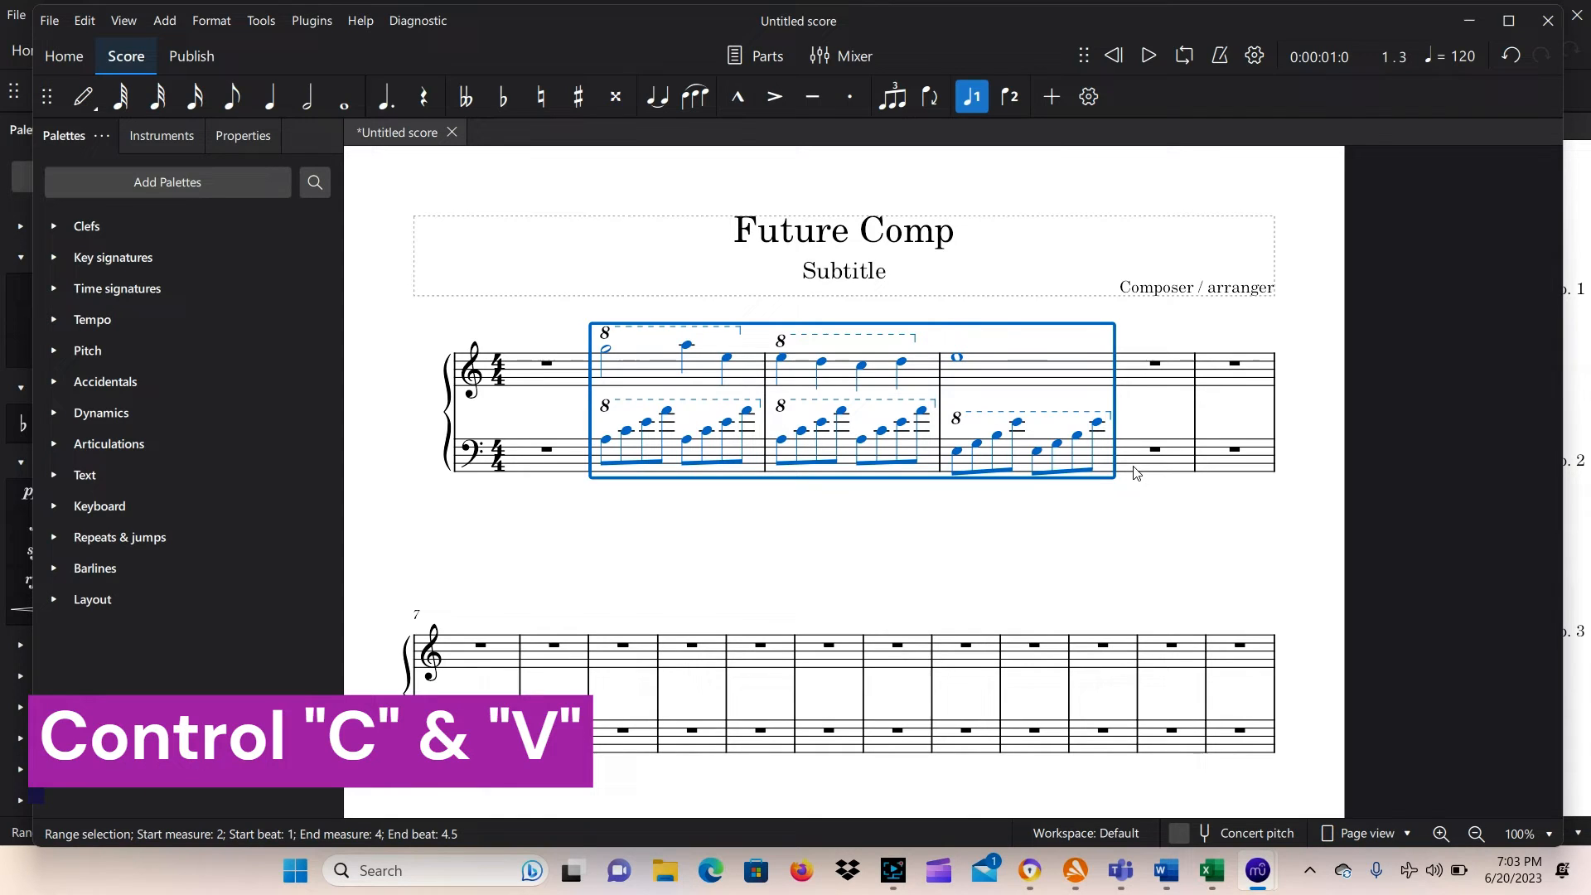
left_click(1153, 363)
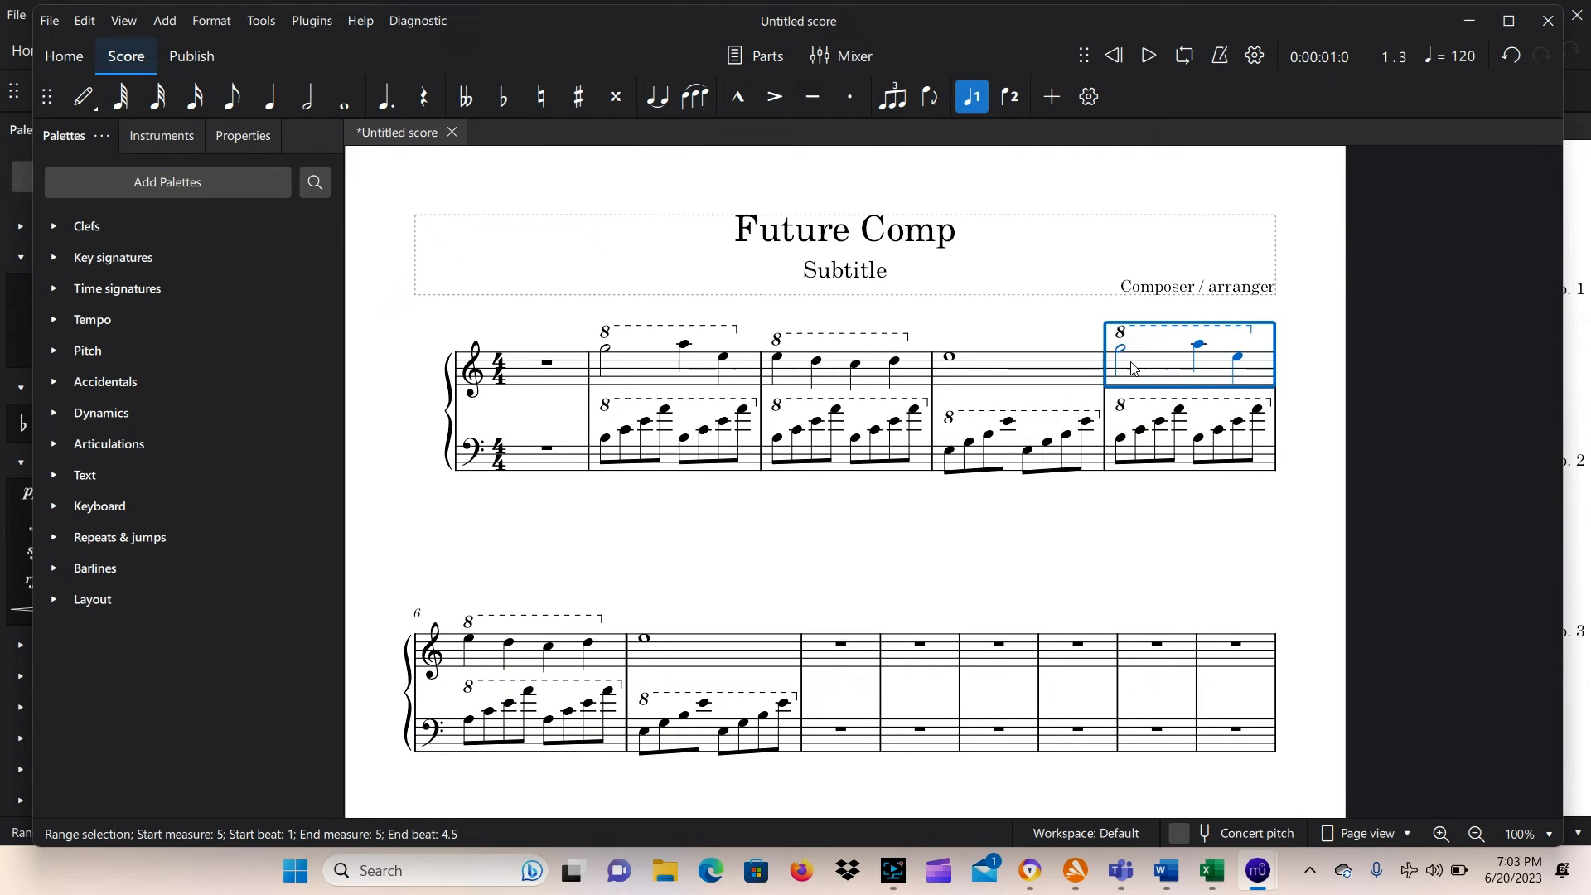
mouse_move(1094, 347)
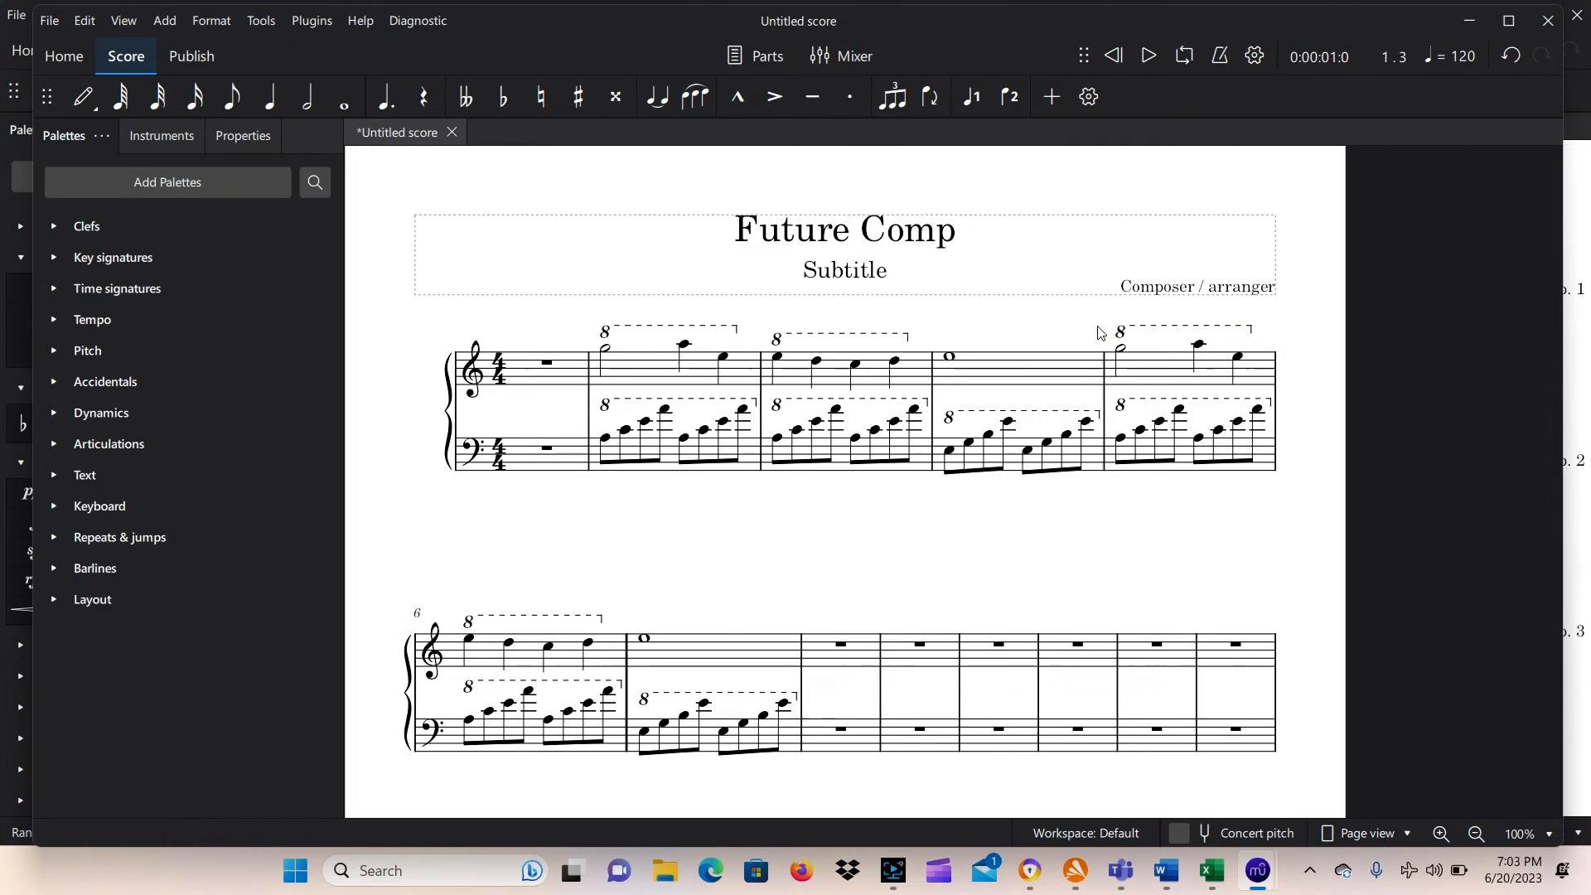
left_click(1147, 436)
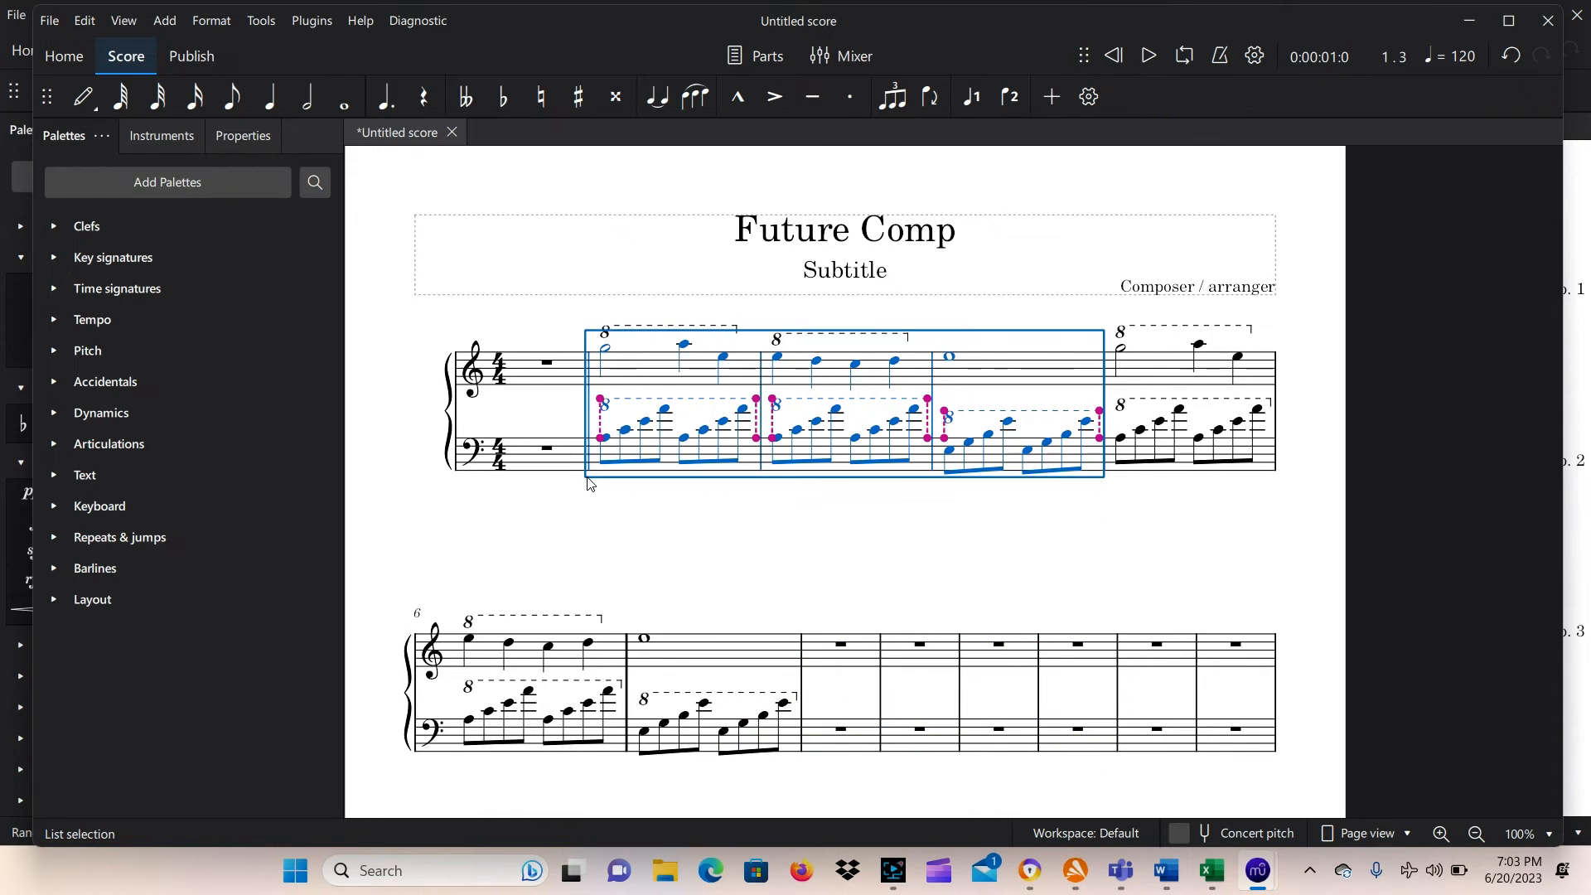
left_click(969, 96)
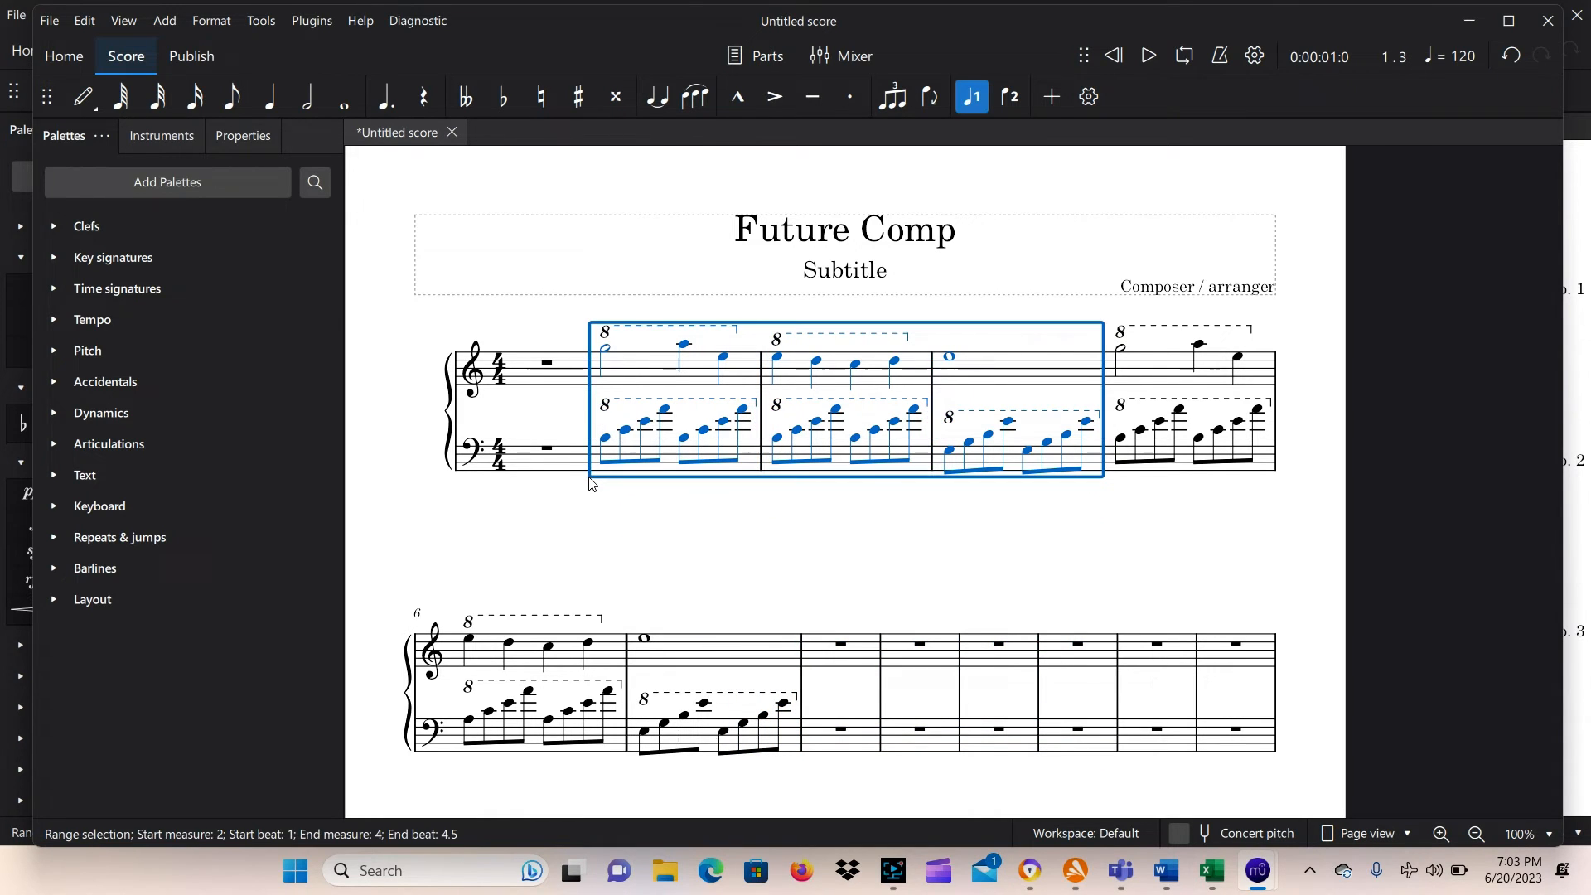
left_click(1012, 333)
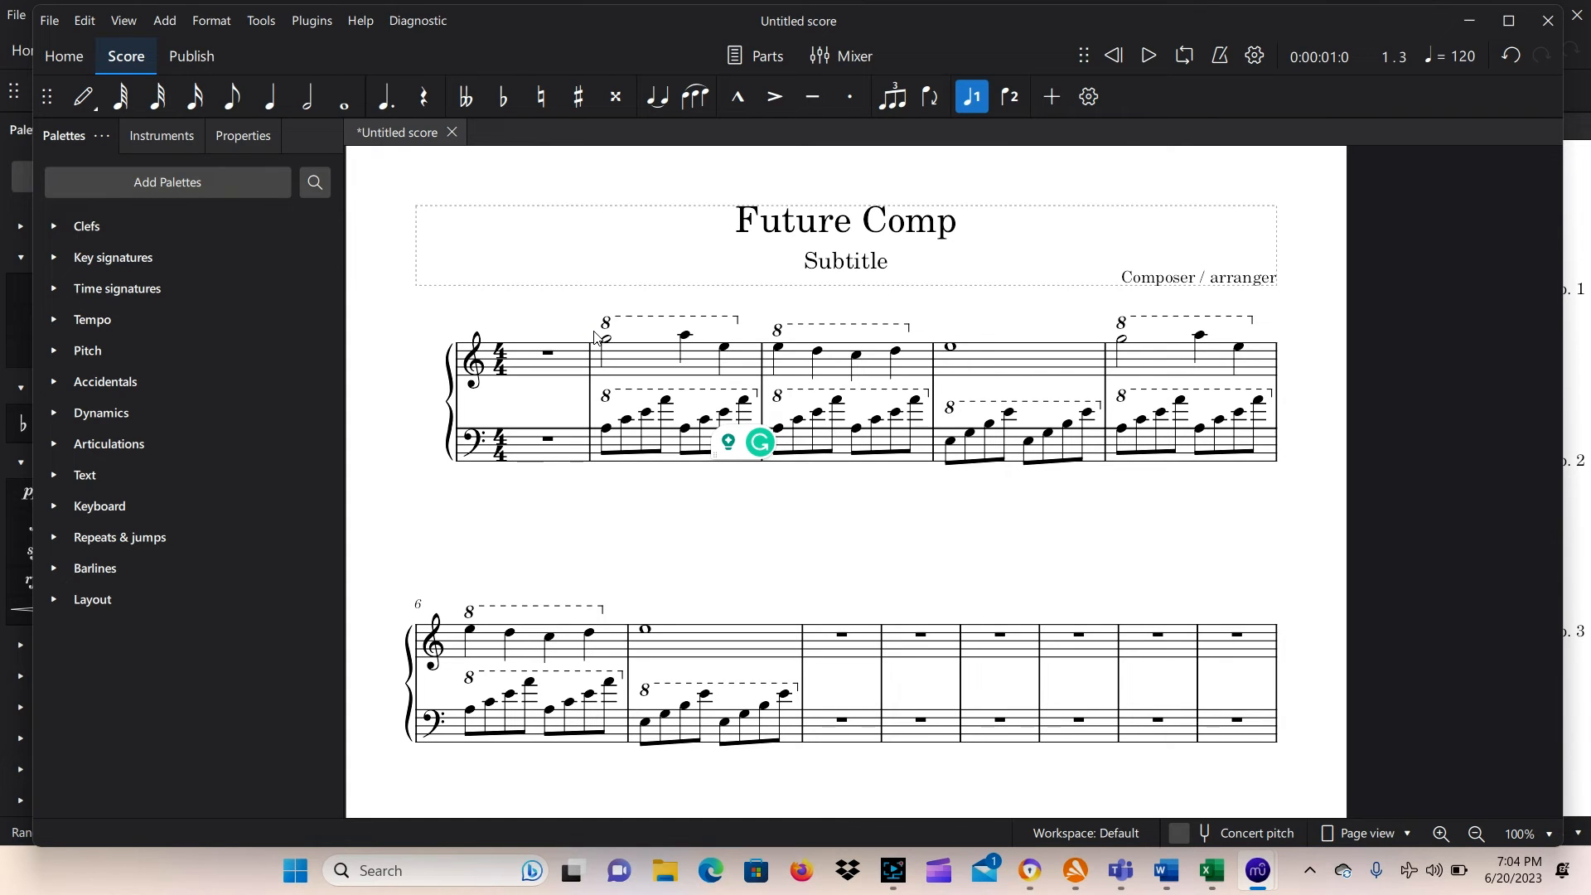
- Start playback of the score from the beginning
scroll("up", 3)
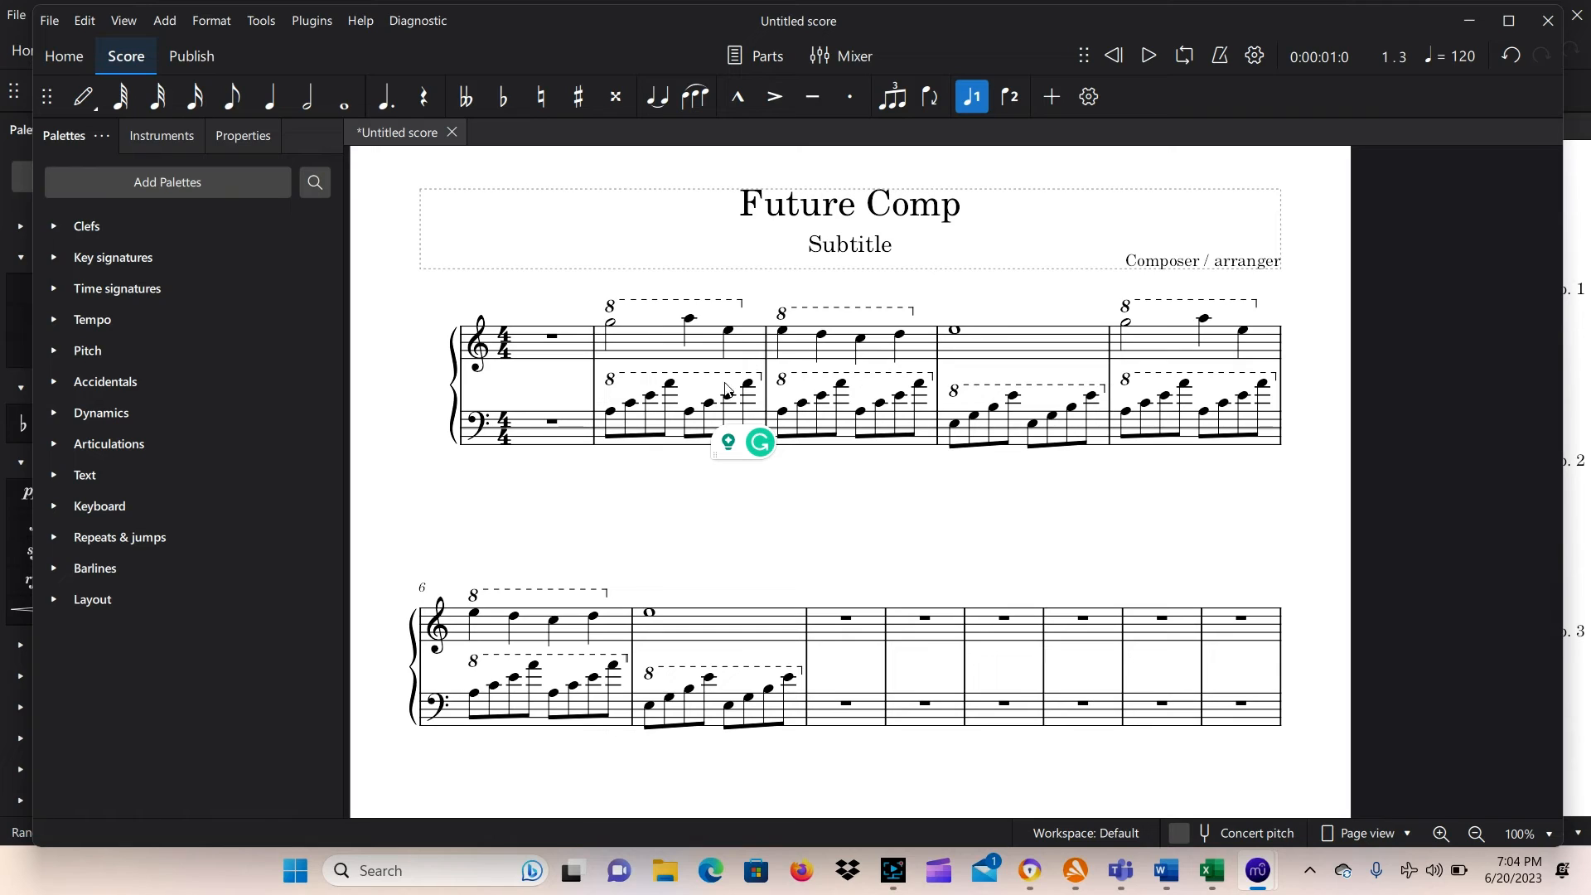
mouse_move(682, 433)
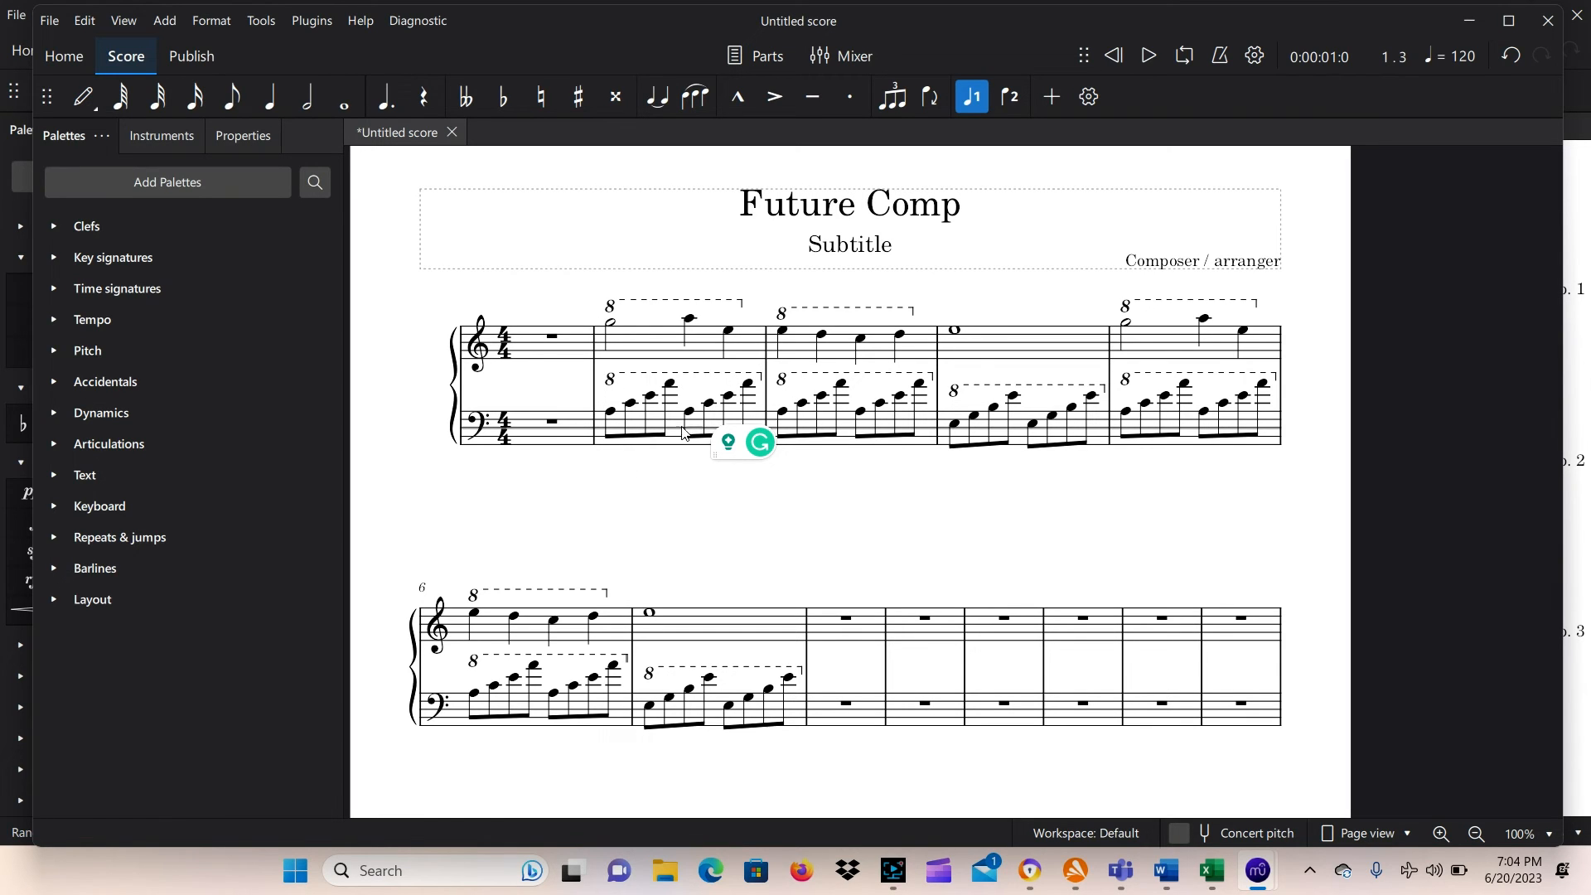
mouse_move(556, 320)
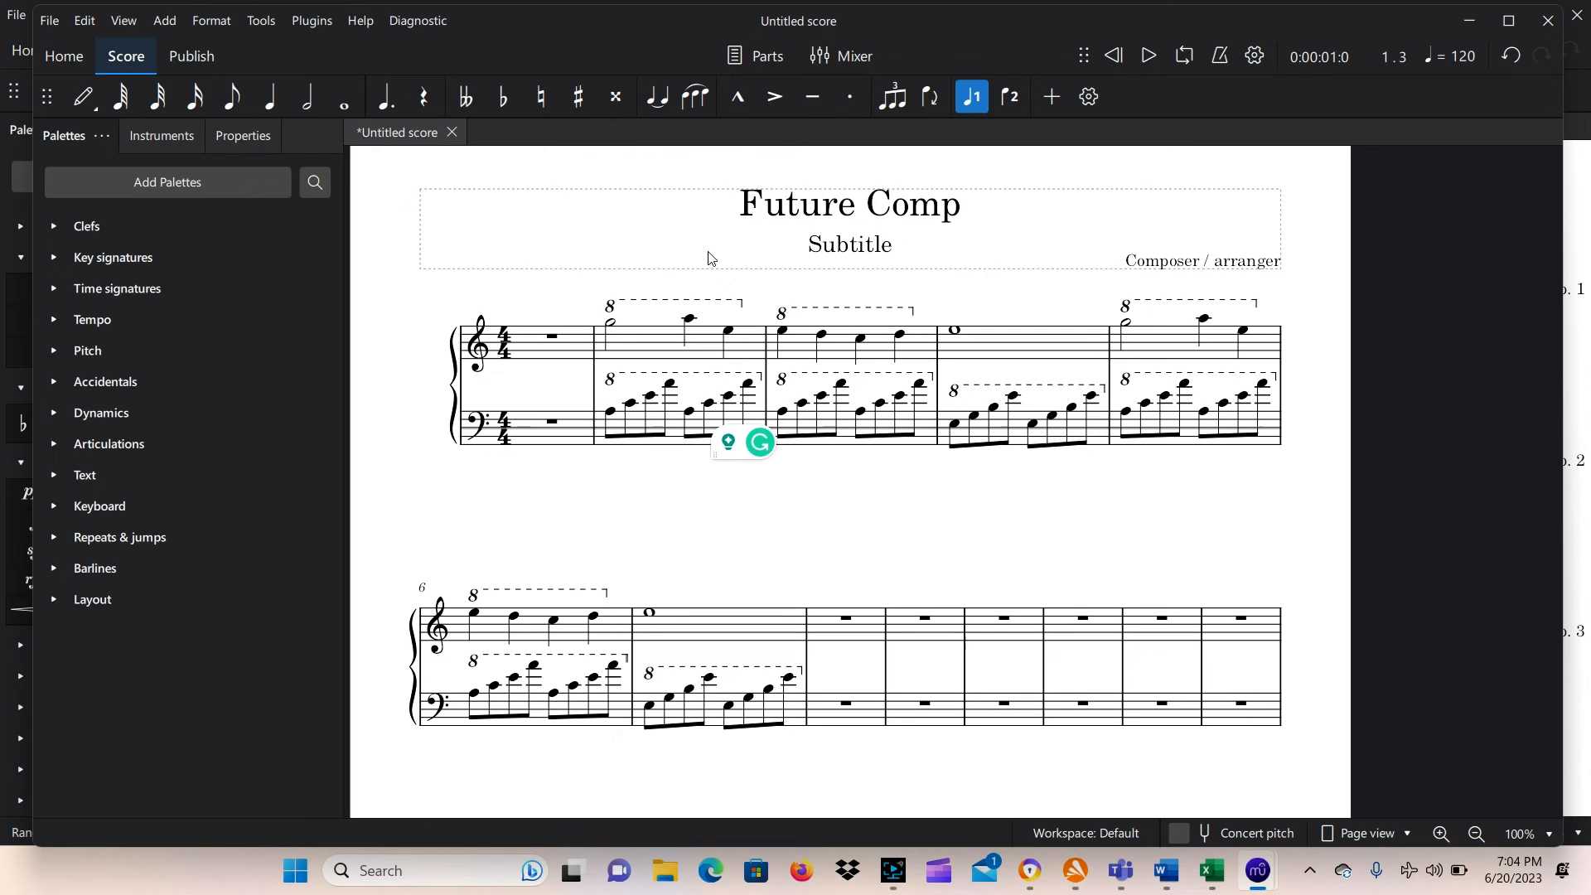
mouse_move(571, 299)
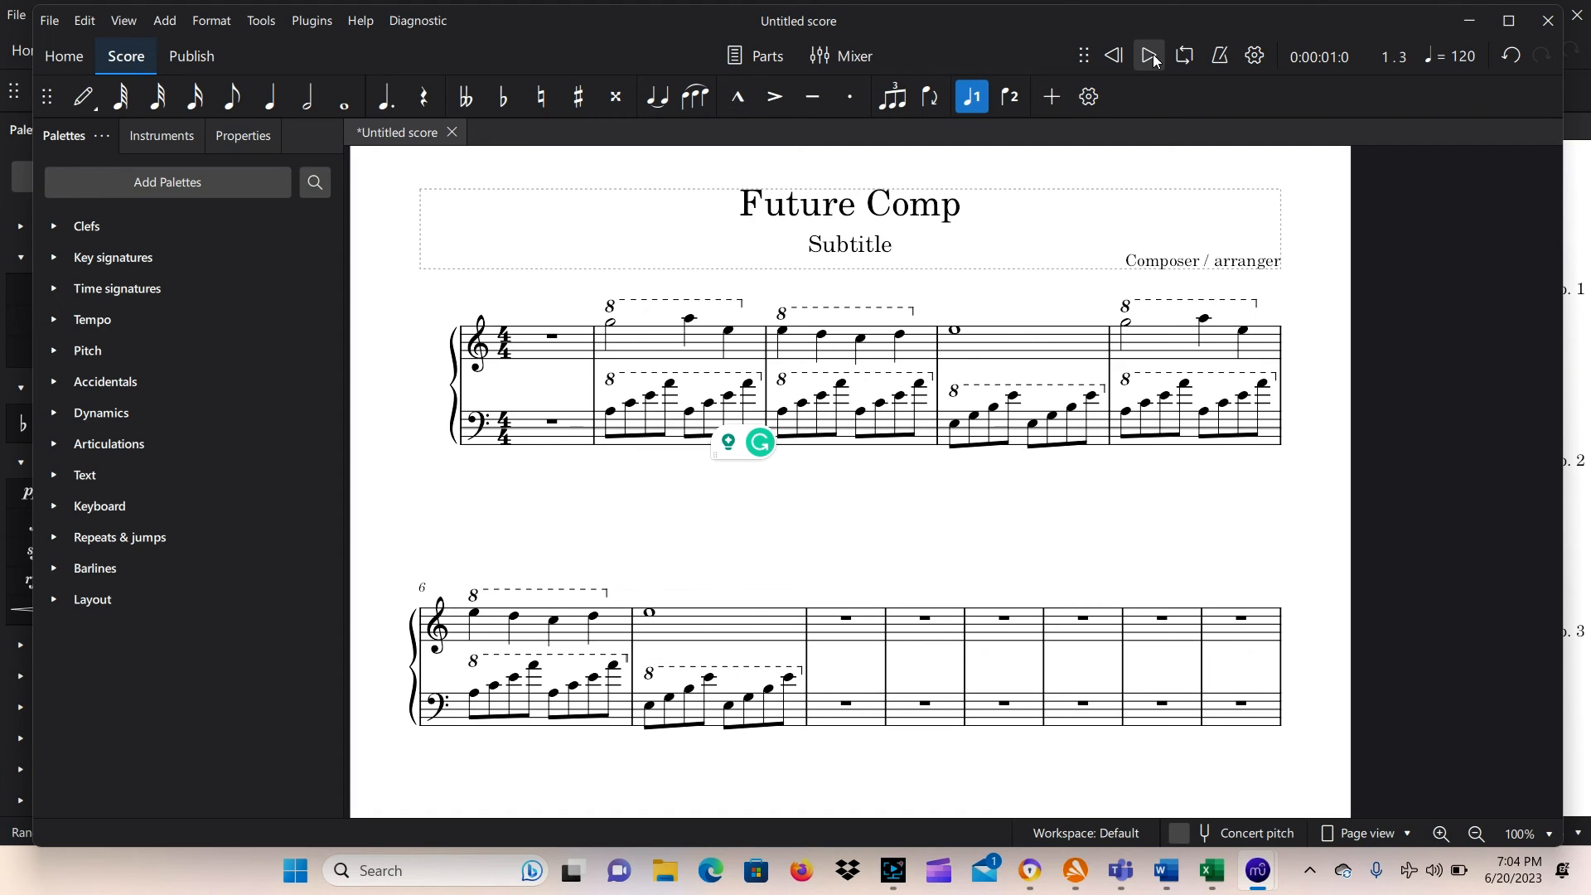
left_click(1147, 56)
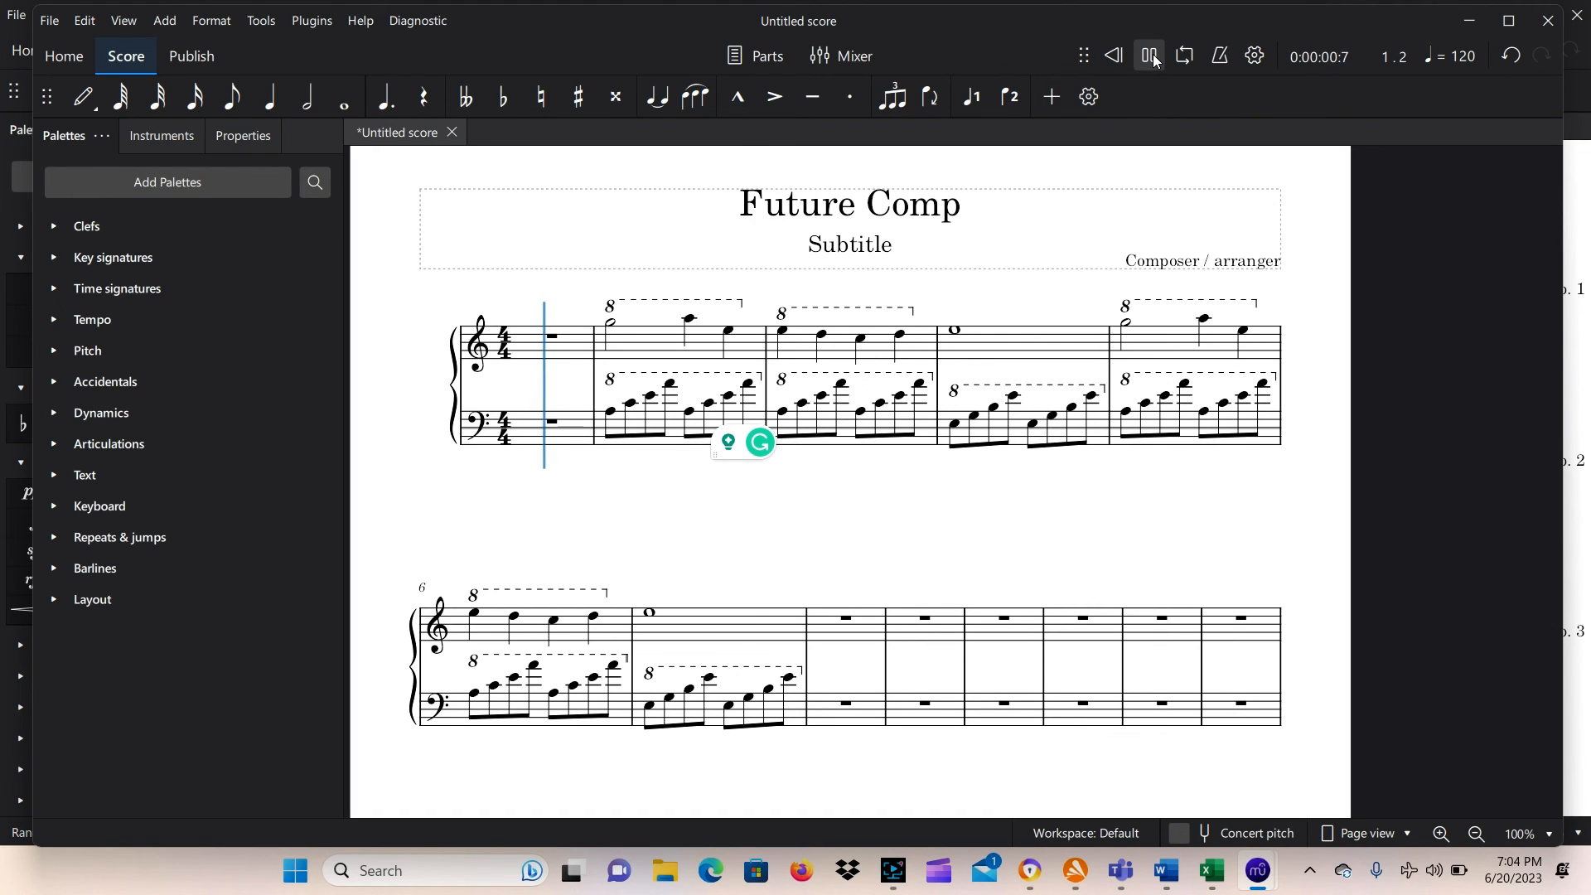